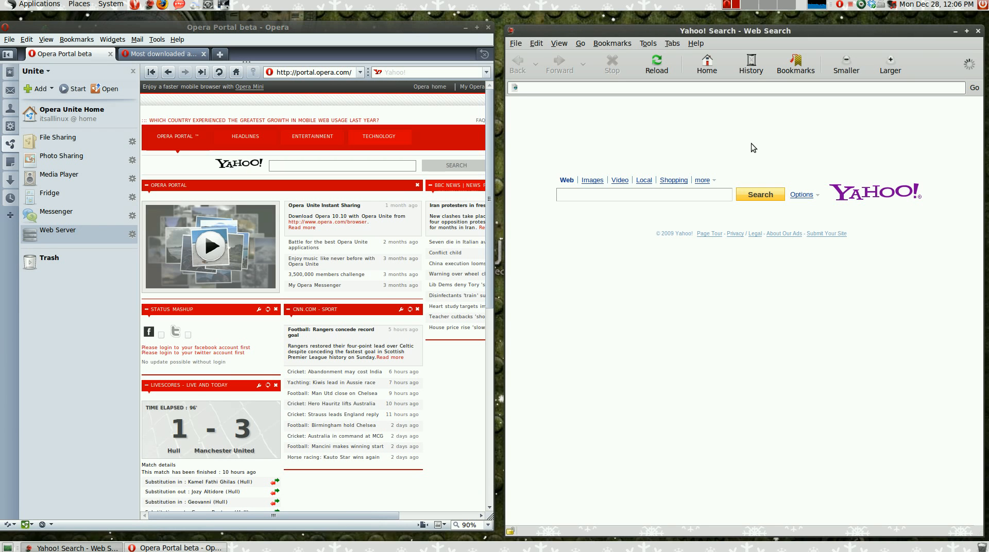
{"action": "mouse_move", "coordinate": [510, 123]}
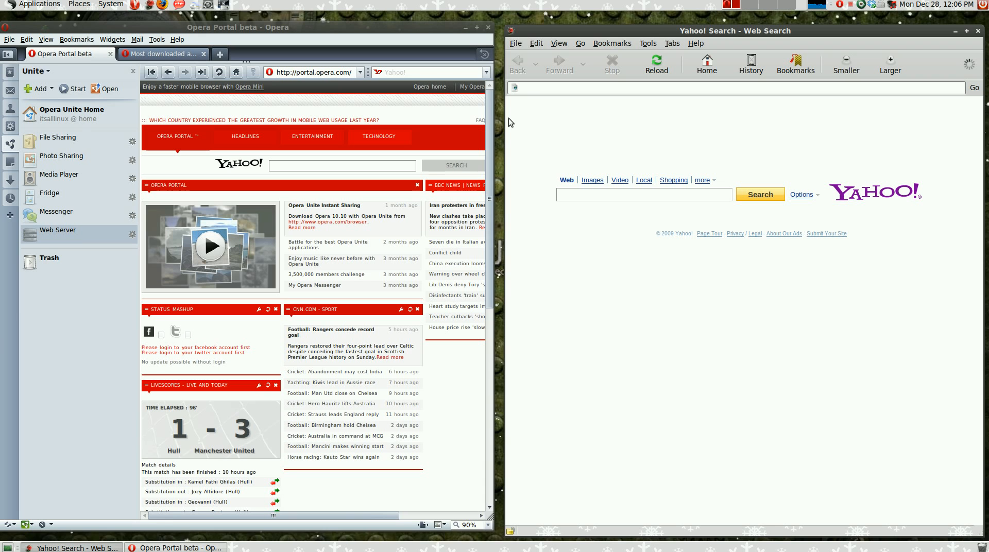
{"action": "mouse_move", "coordinate": [491, 122]}
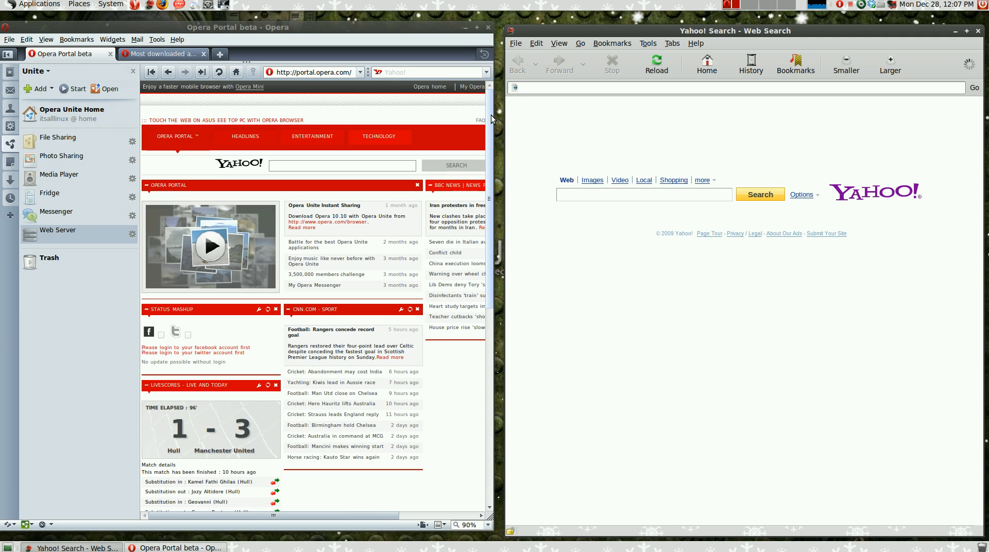
{"action": "mouse_move", "coordinate": [61, 156]}
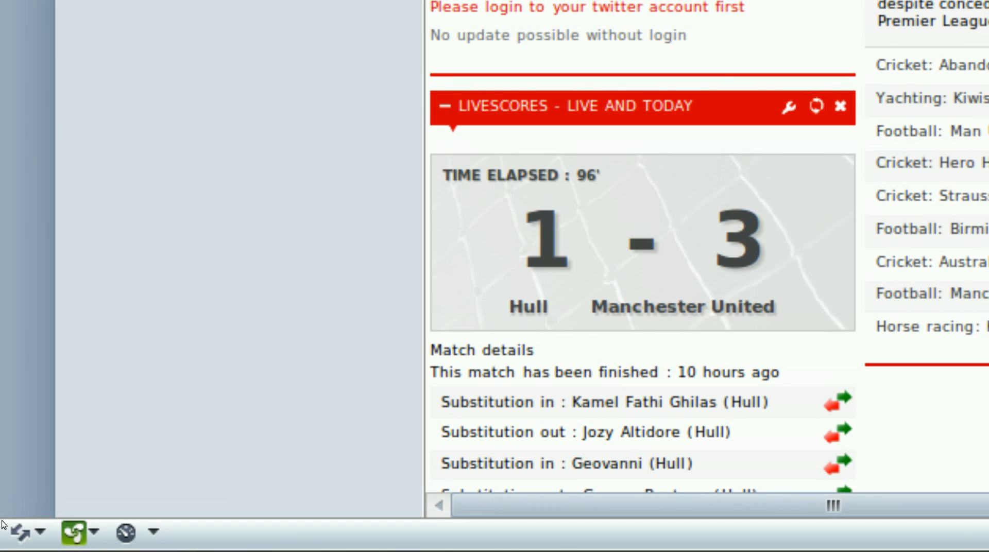
- Start File Sharing in the Unite panel and choose the folder whose contents it shares
{"action": "scroll", "scroll_direction": "down", "scroll_amount": 3}
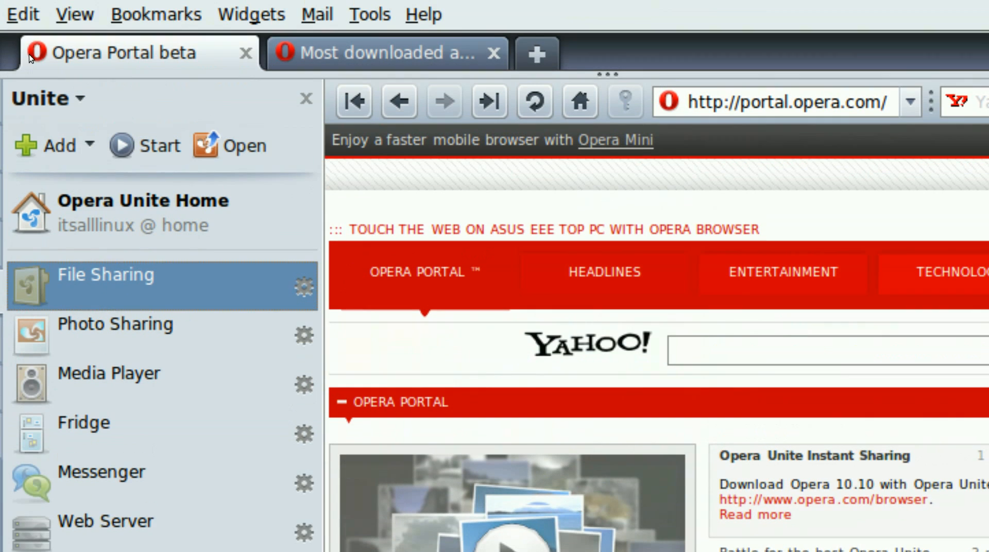
{"action": "scroll", "scroll_direction": "down", "scroll_amount": 3}
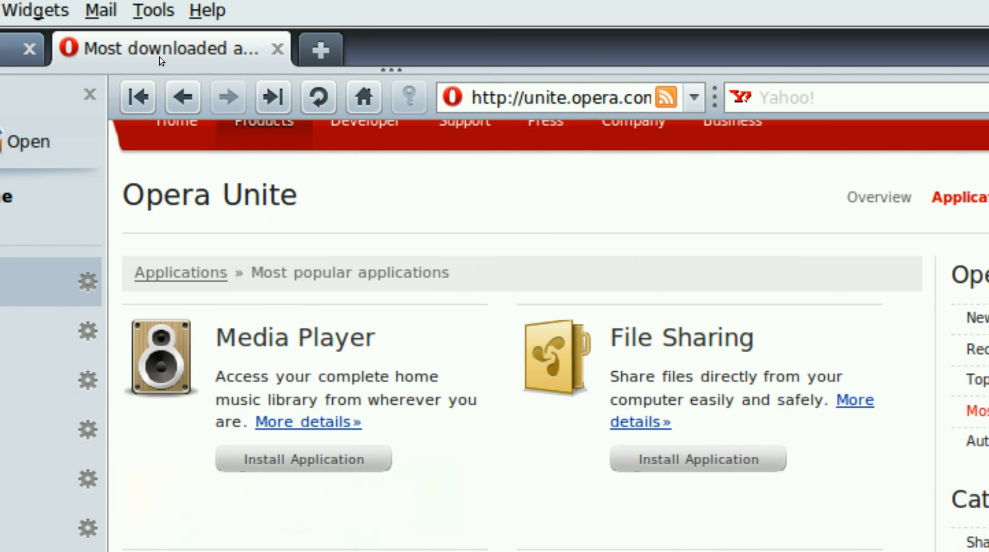
{"action": "scroll", "scroll_direction": "down", "scroll_amount": 3}
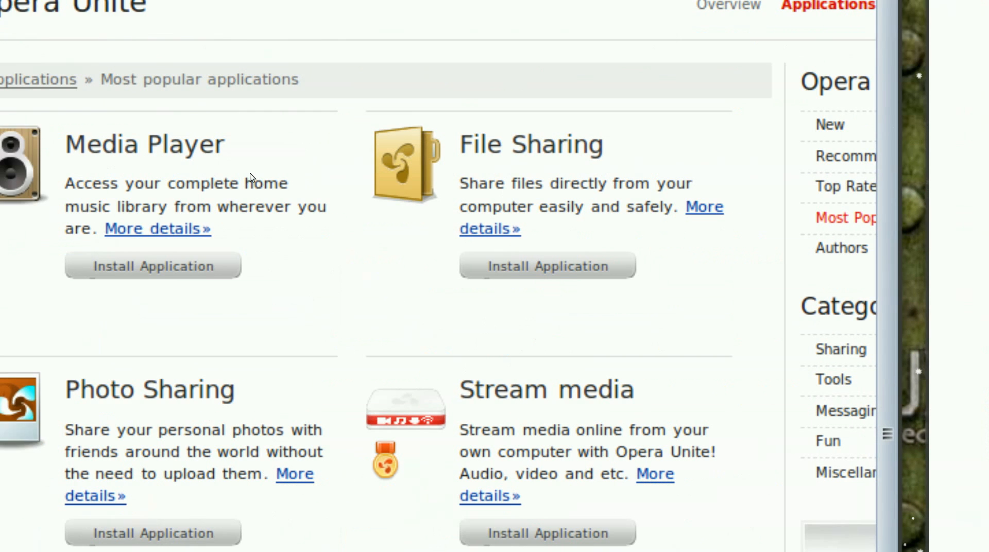
{"action": "scroll", "scroll_direction": "down", "scroll_amount": 3}
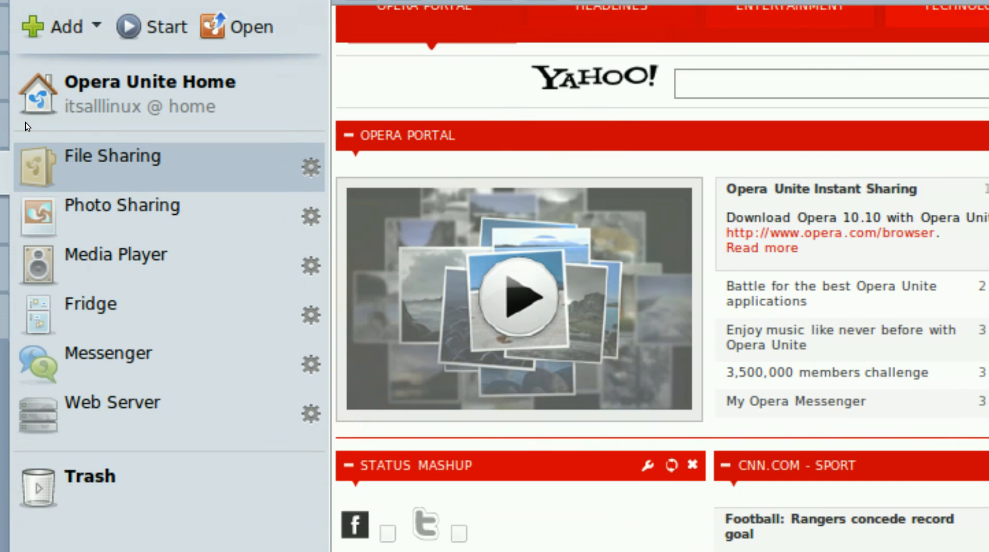
{"action": "scroll", "scroll_direction": "down", "scroll_amount": 3}
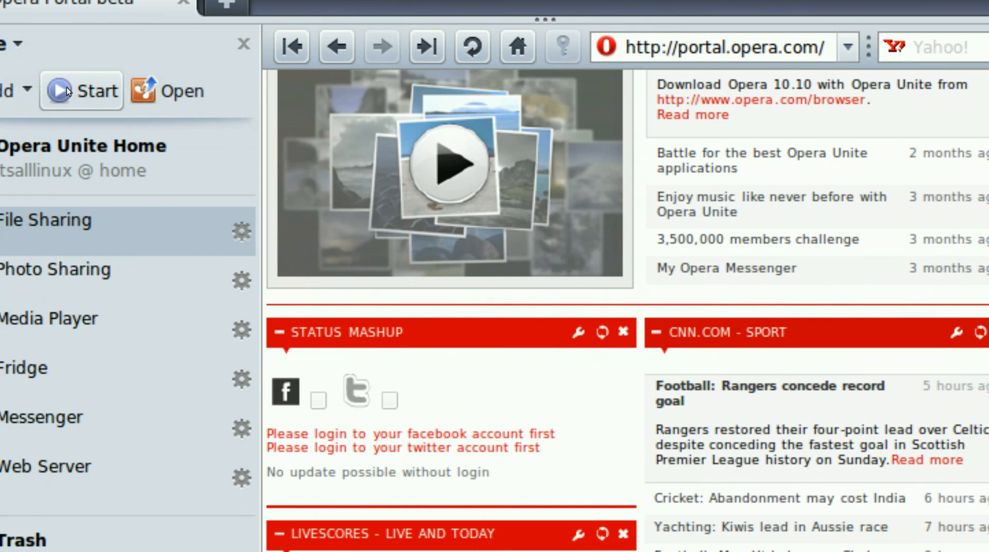
{"action": "mouse_move", "coordinate": [81, 91]}
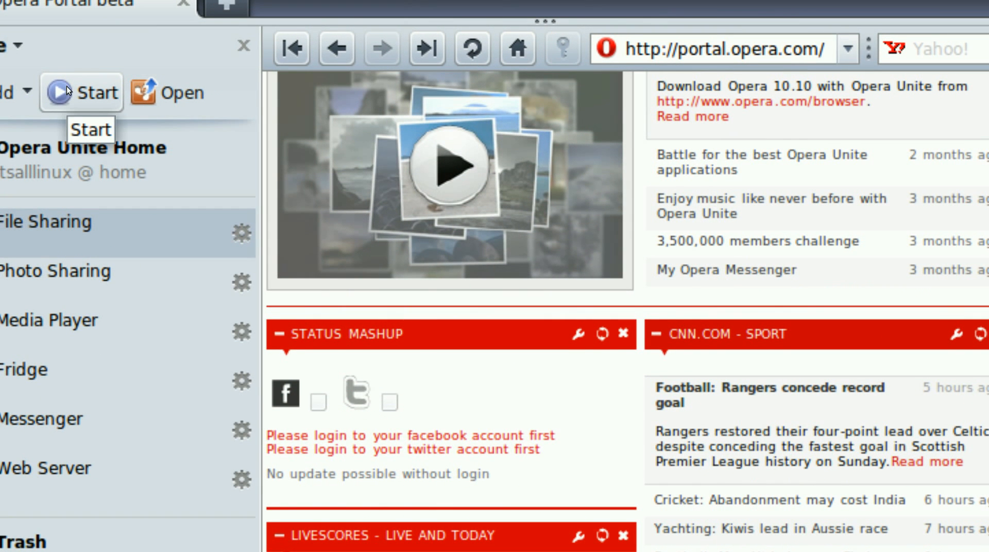
{"action": "left_click", "coordinate": [81, 92]}
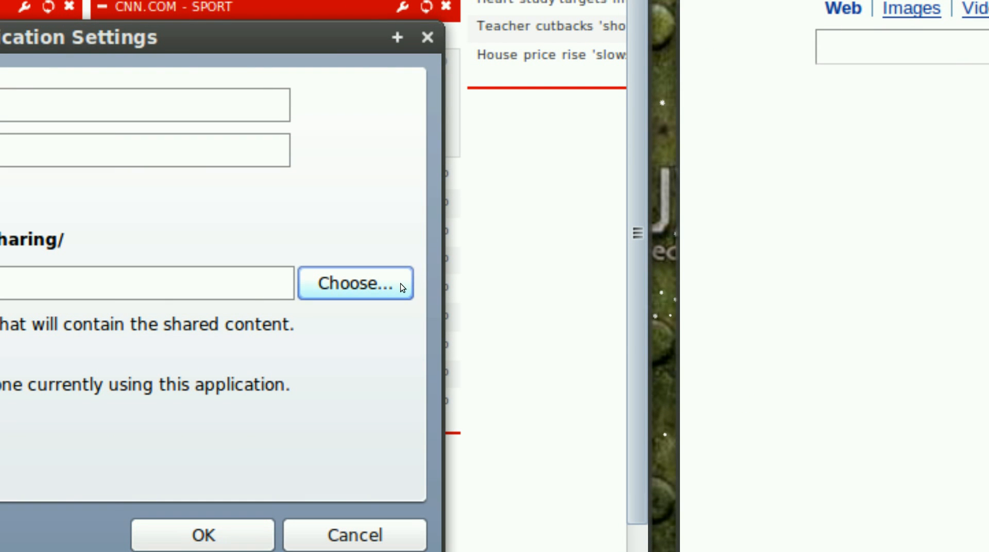
{"action": "left_click", "coordinate": [355, 282]}
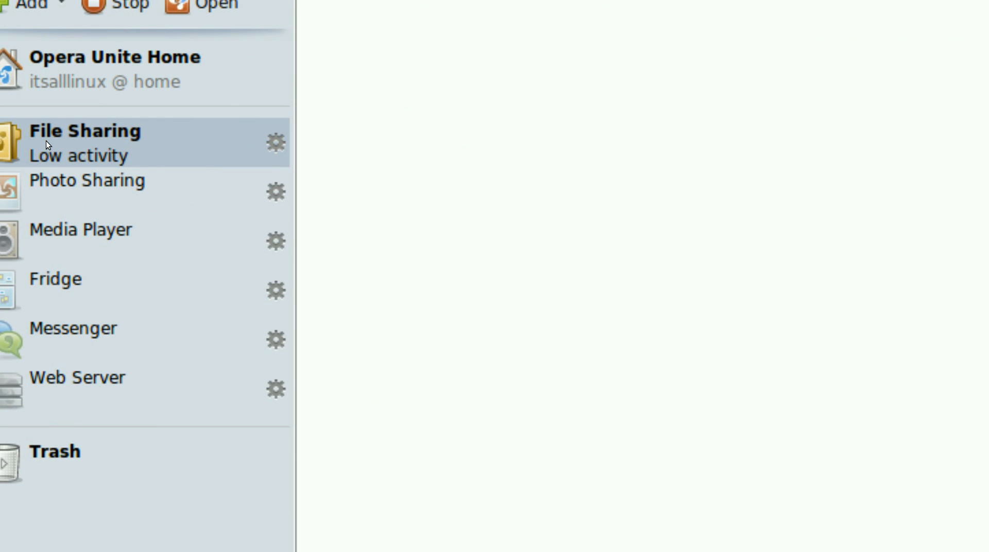
- Copy the File Sharing service's public address from its admin page
{"action": "left_click", "coordinate": [86, 131]}
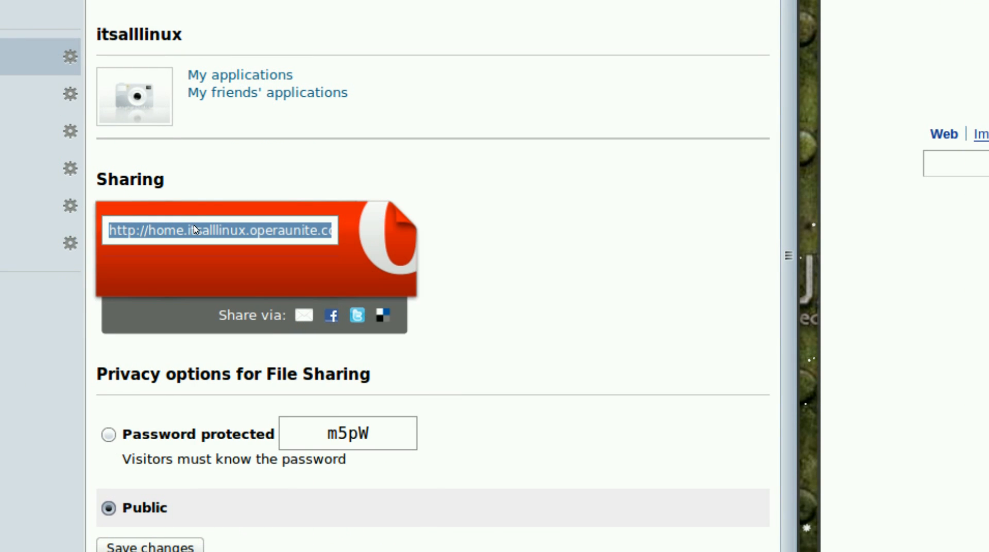
{"action": "right_click", "coordinate": [218, 229]}
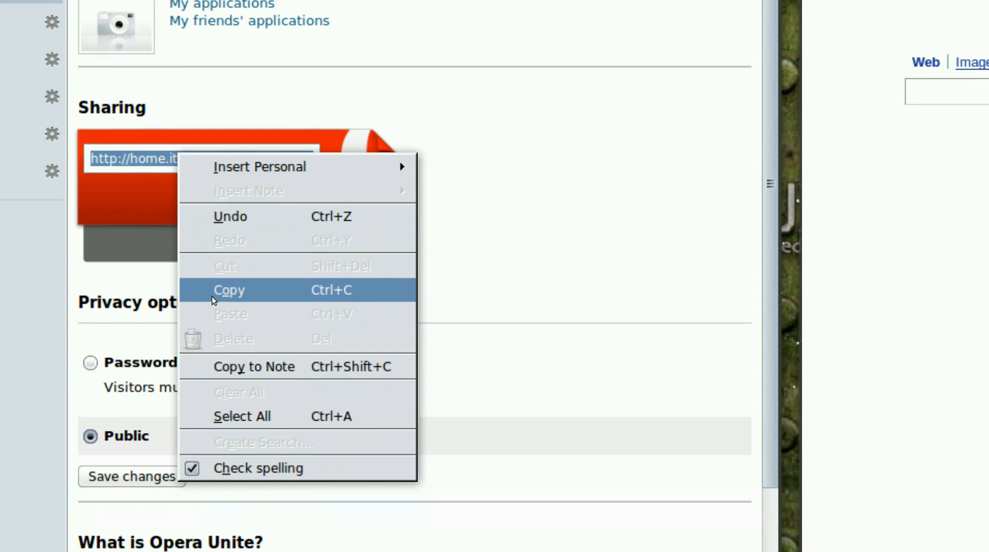
{"action": "left_click", "coordinate": [229, 290]}
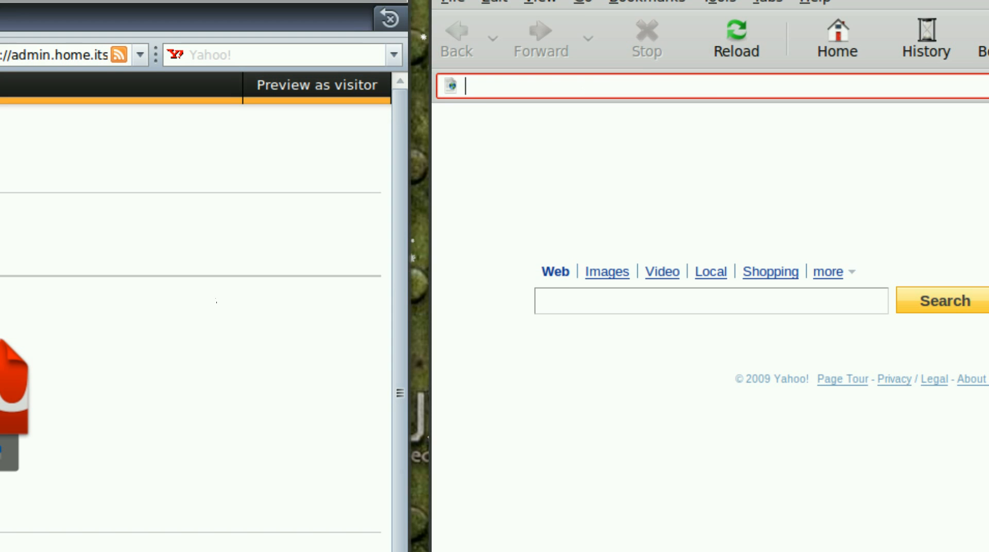
{"action": "type", "text": "http://home.itsalllinux.operaunite.com/file_sharing/content/"}
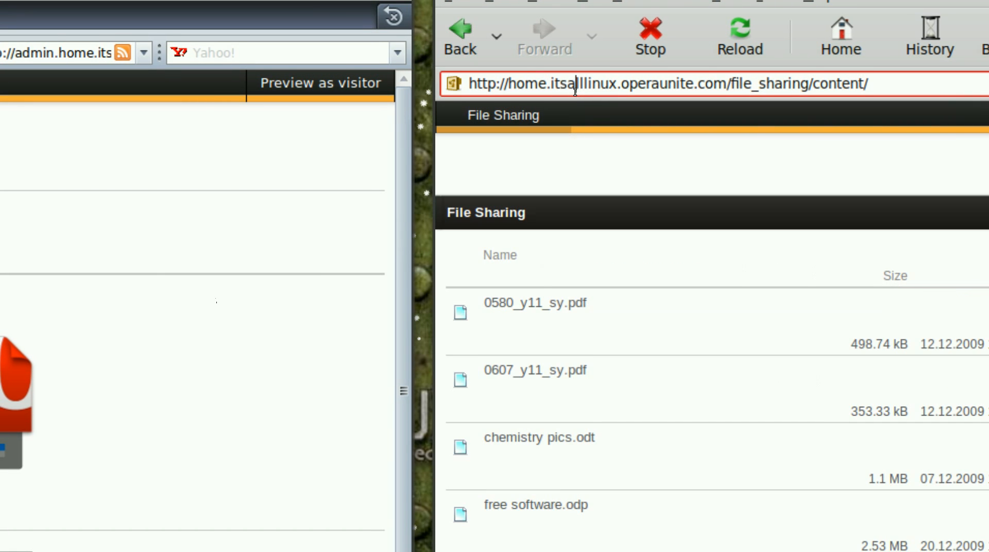
{"action": "scroll", "scroll_direction": "down", "scroll_amount": 3}
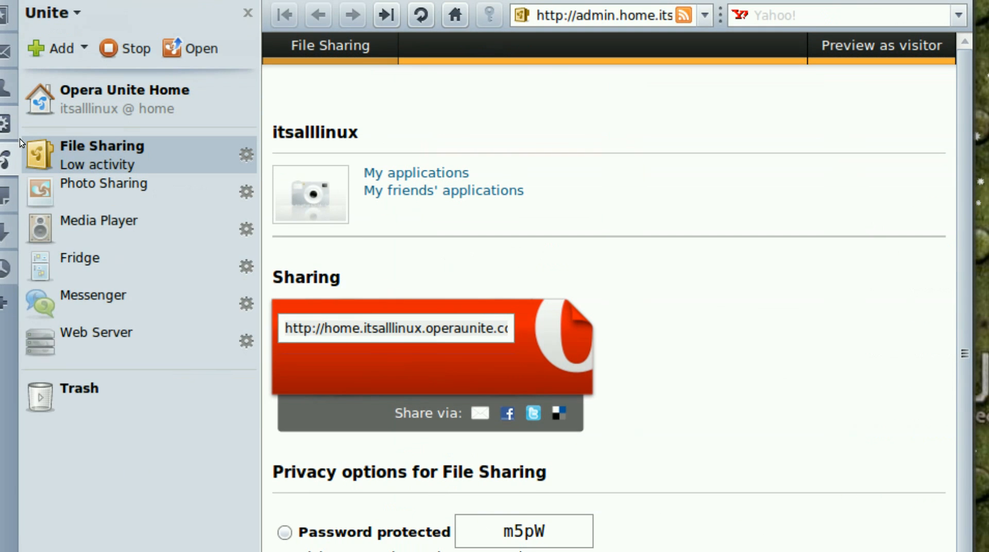
- Start the Photo Sharing service from the Unite panel
{"action": "scroll", "scroll_direction": "down", "scroll_amount": 3}
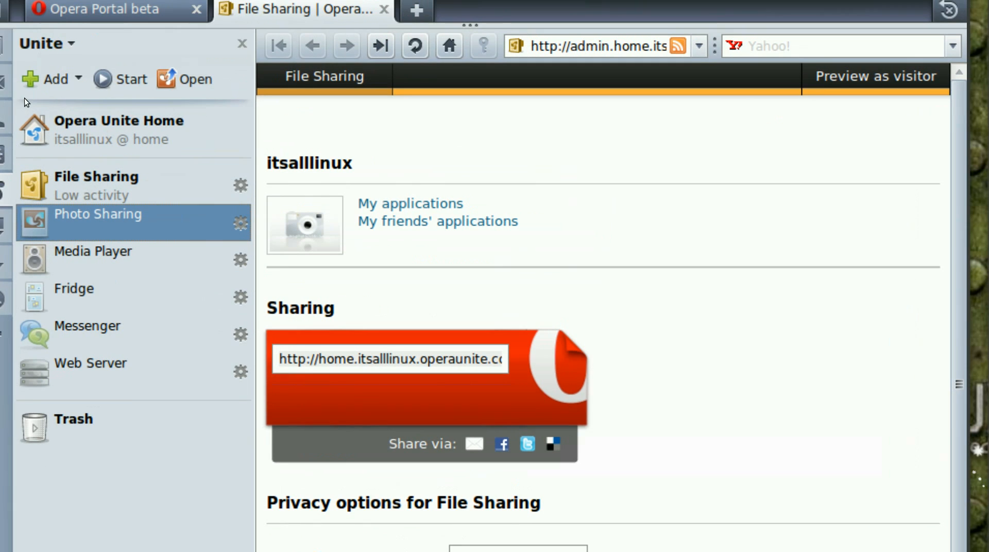
{"action": "left_click", "coordinate": [51, 80]}
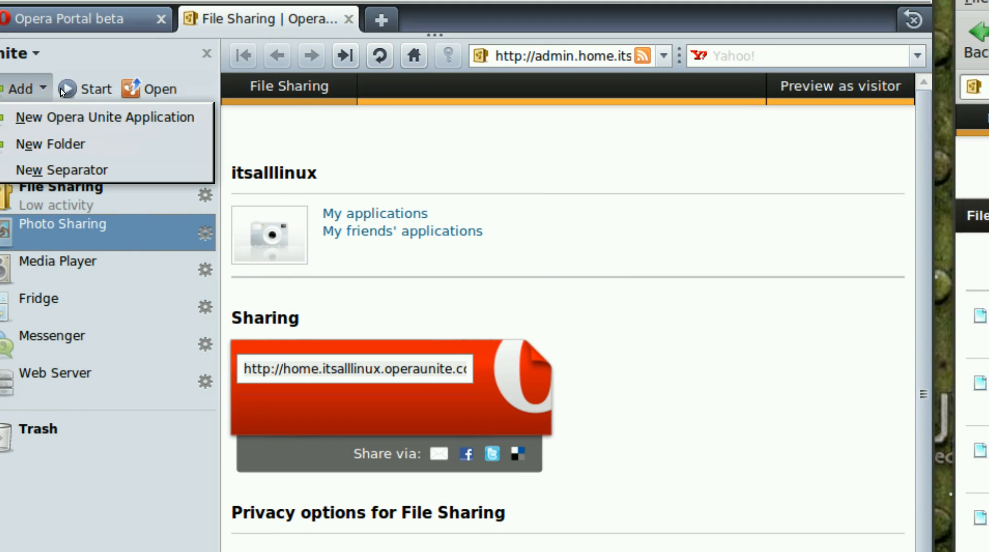
{"action": "left_click", "coordinate": [97, 88]}
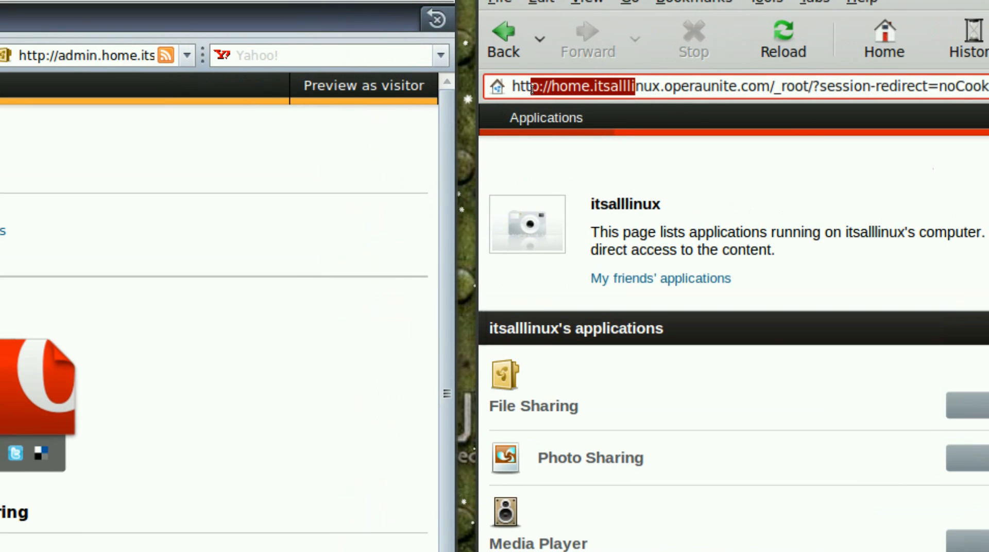
- Browse the shared Photo Sharing gallery in the visitor browser forward to image 7 of 97
{"action": "scroll", "scroll_direction": "down", "scroll_amount": 3}
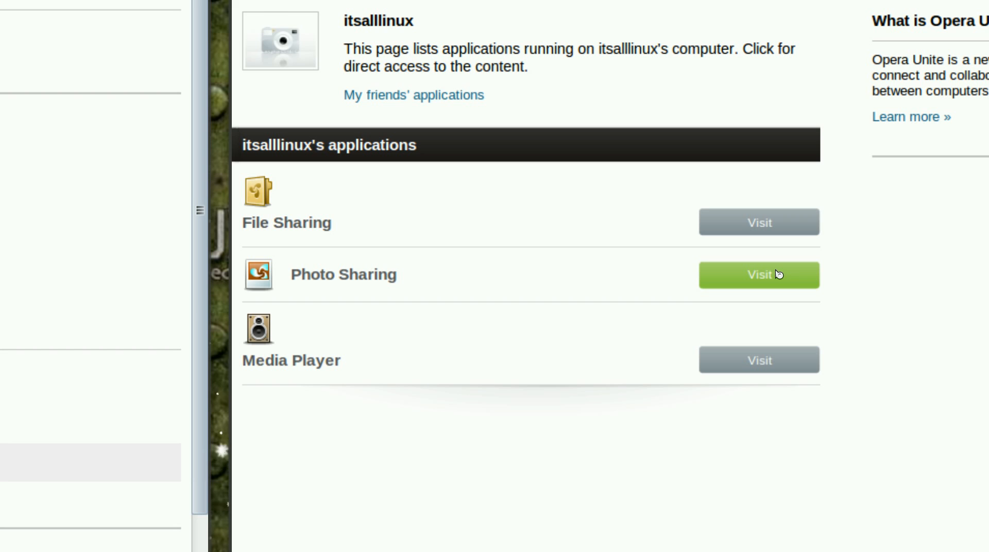
{"action": "left_click", "coordinate": [759, 274]}
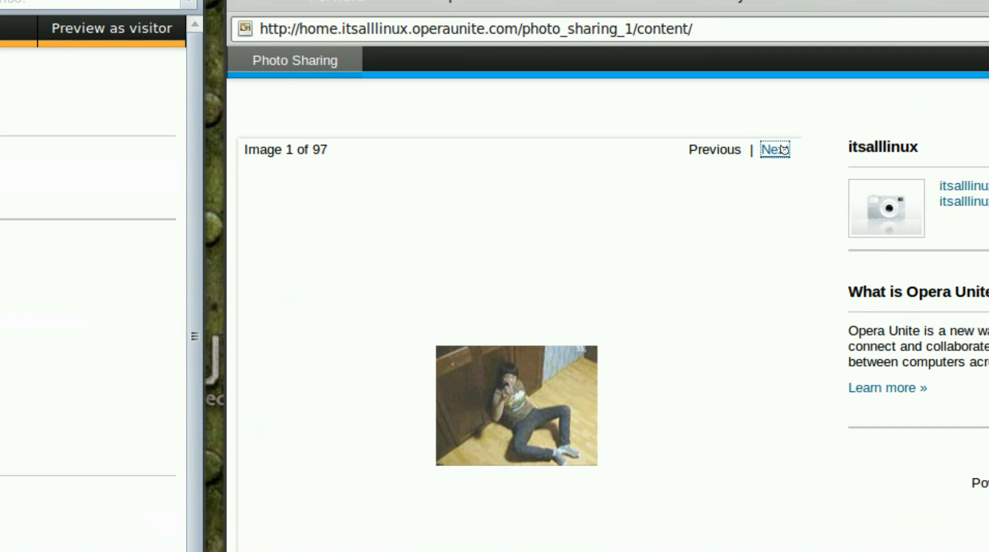
{"action": "left_click", "coordinate": [775, 150]}
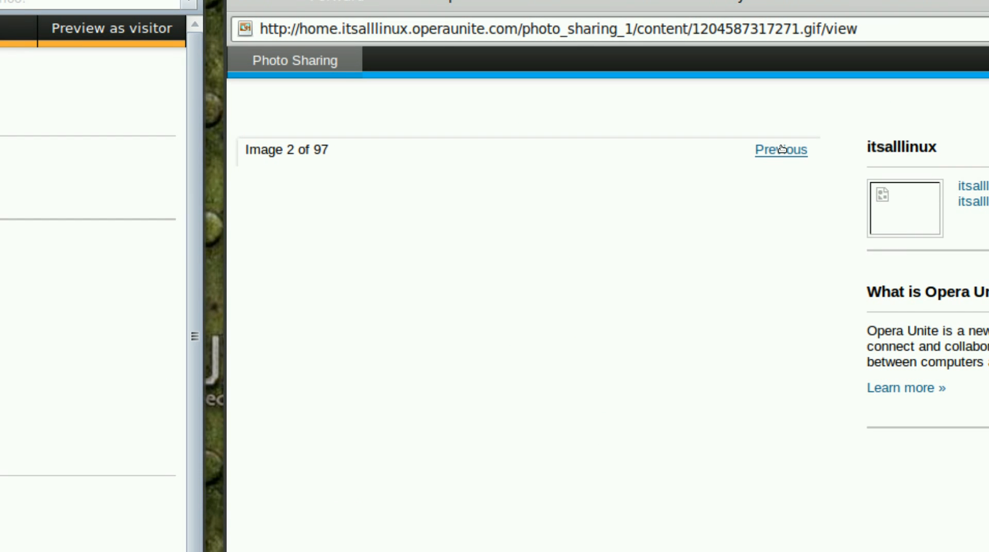
{"action": "left_click", "coordinate": [781, 149]}
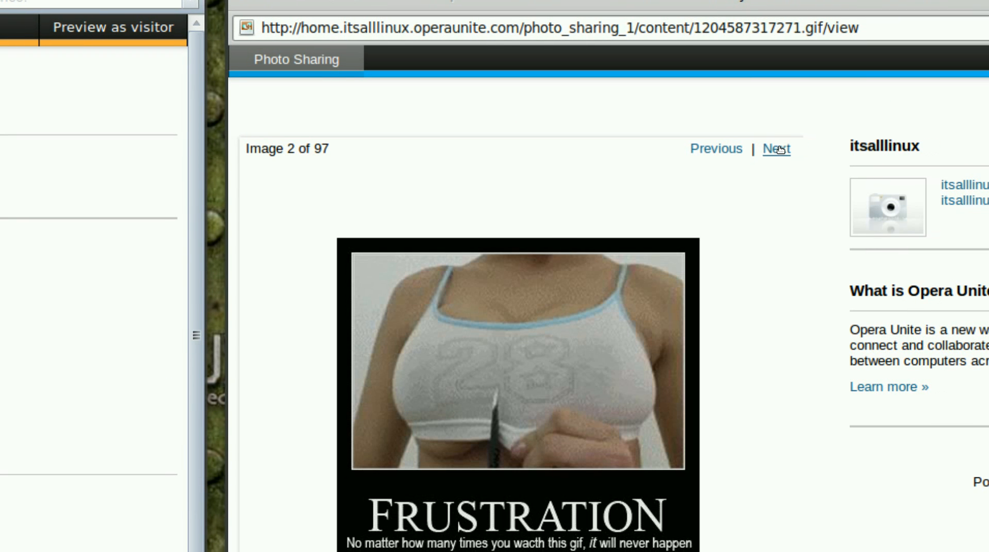
{"action": "left_click", "coordinate": [776, 147]}
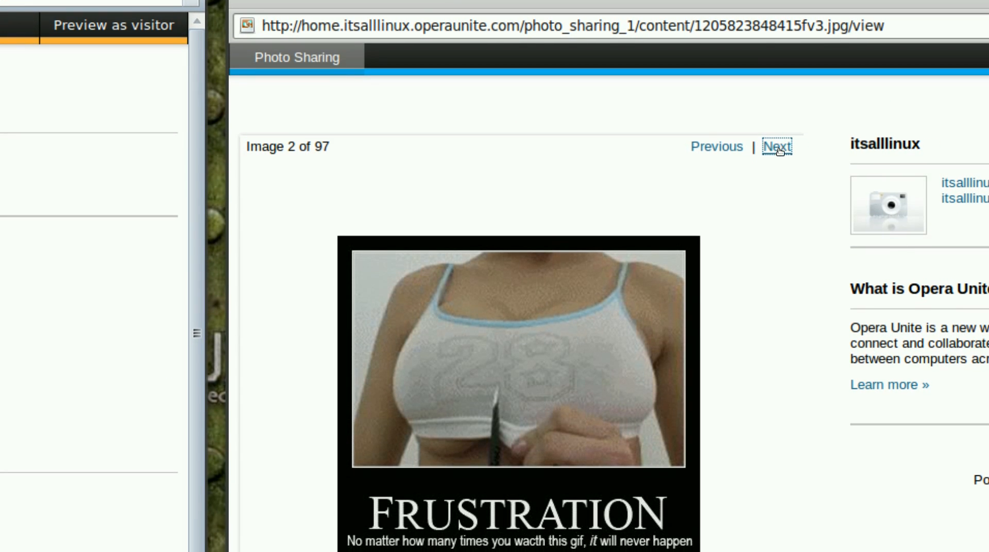
{"action": "left_click", "coordinate": [777, 147]}
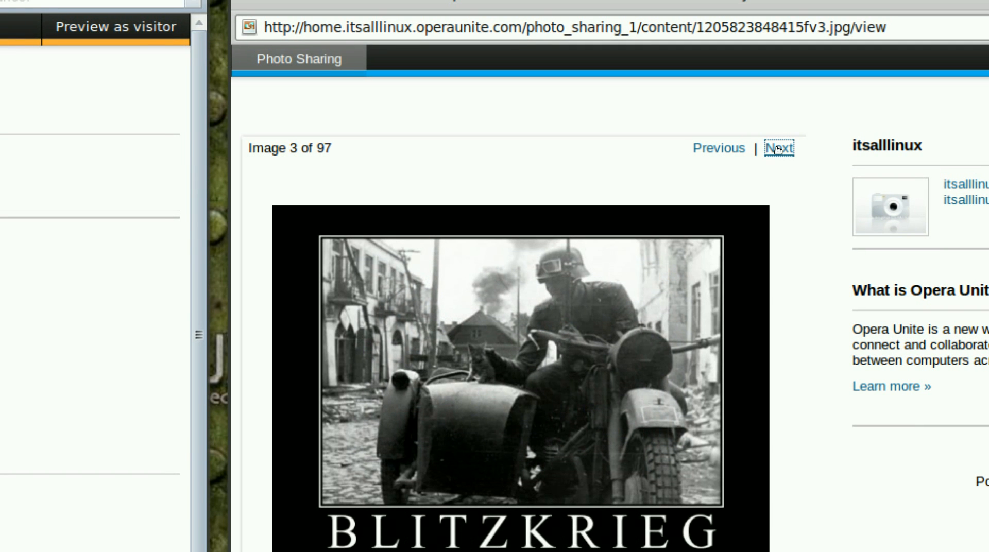
{"action": "left_click", "coordinate": [779, 148]}
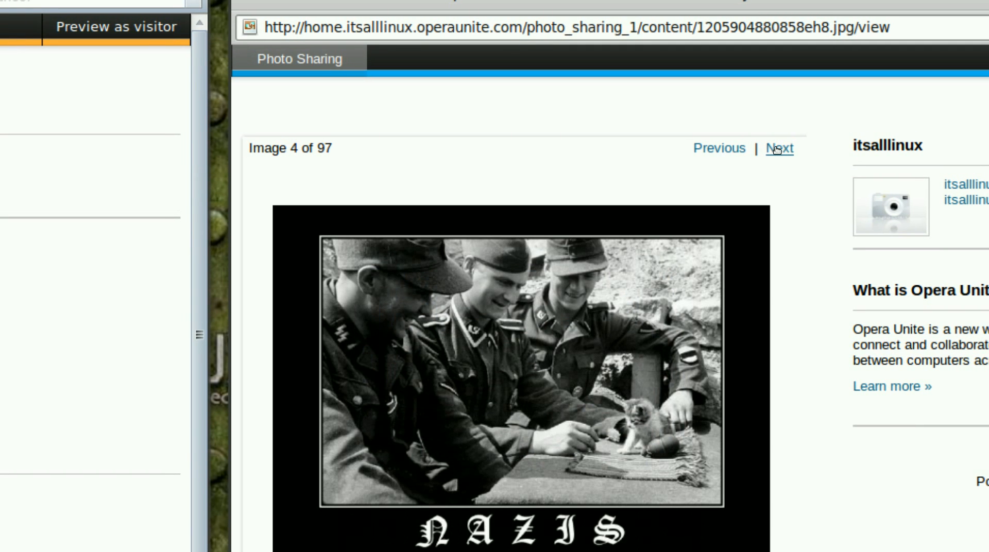
{"action": "left_click", "coordinate": [780, 148]}
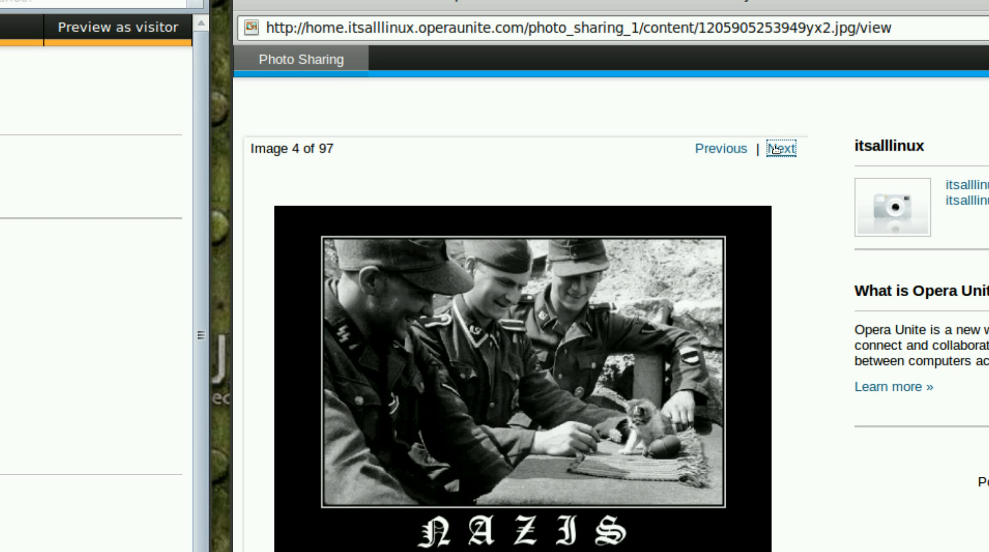
{"action": "left_click", "coordinate": [782, 149]}
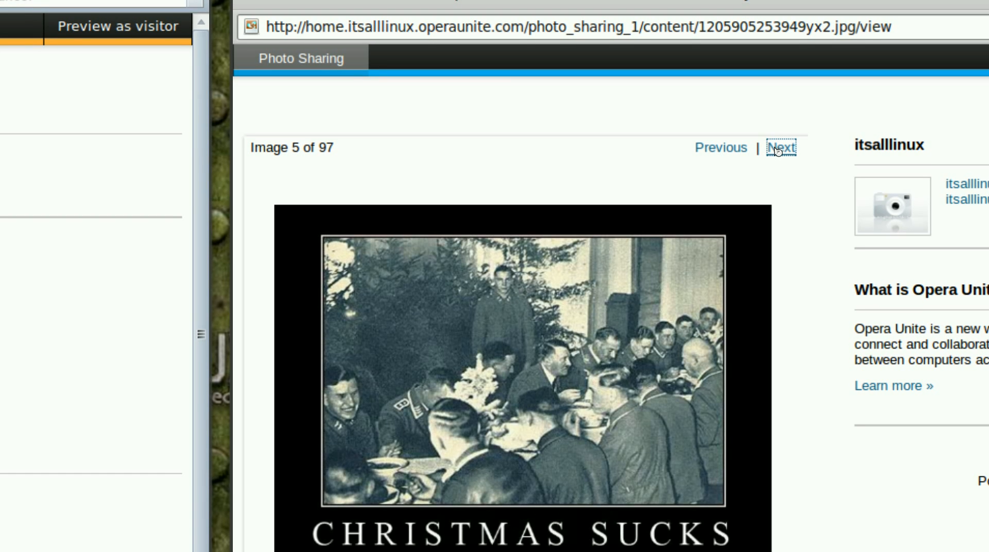
{"action": "left_click", "coordinate": [781, 148]}
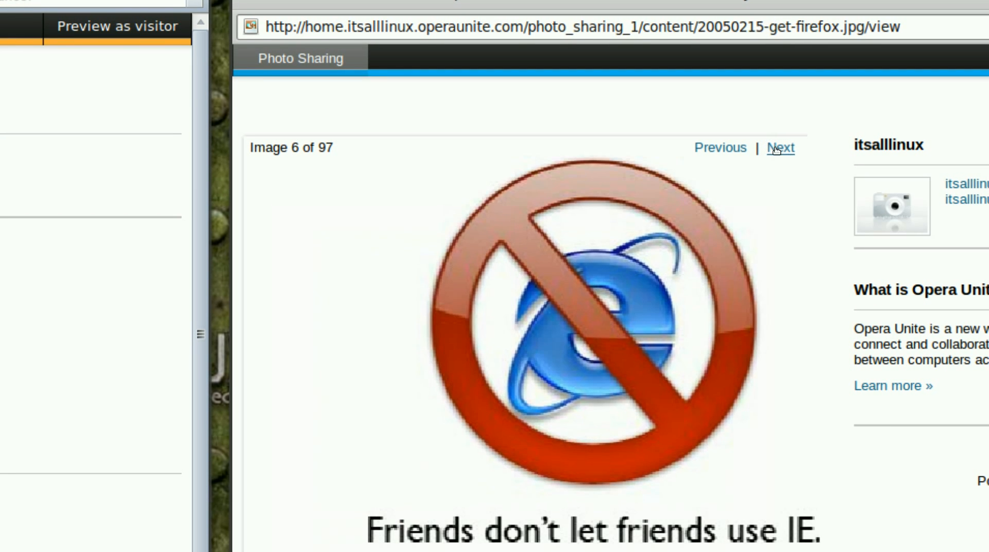
{"action": "left_click", "coordinate": [779, 147]}
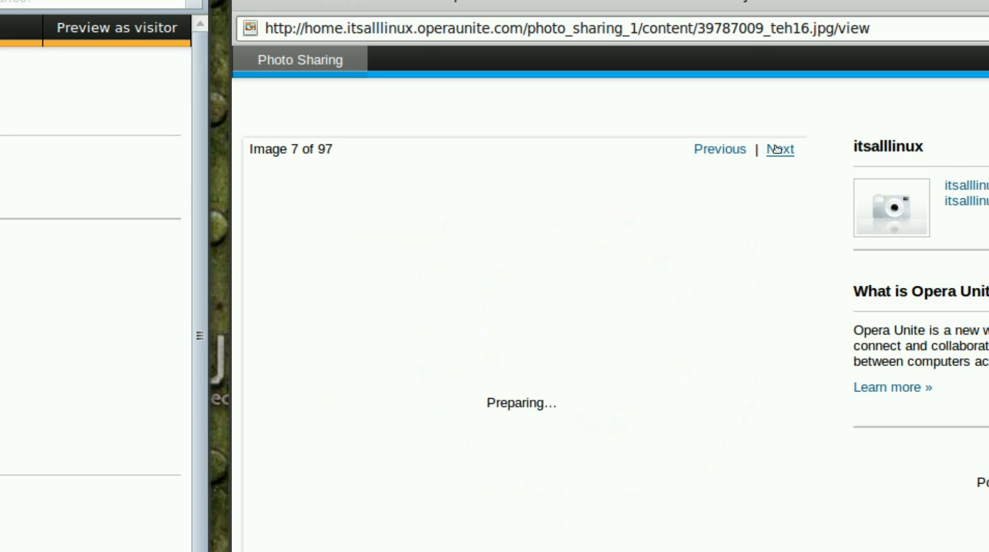
{"action": "left_click", "coordinate": [779, 148]}
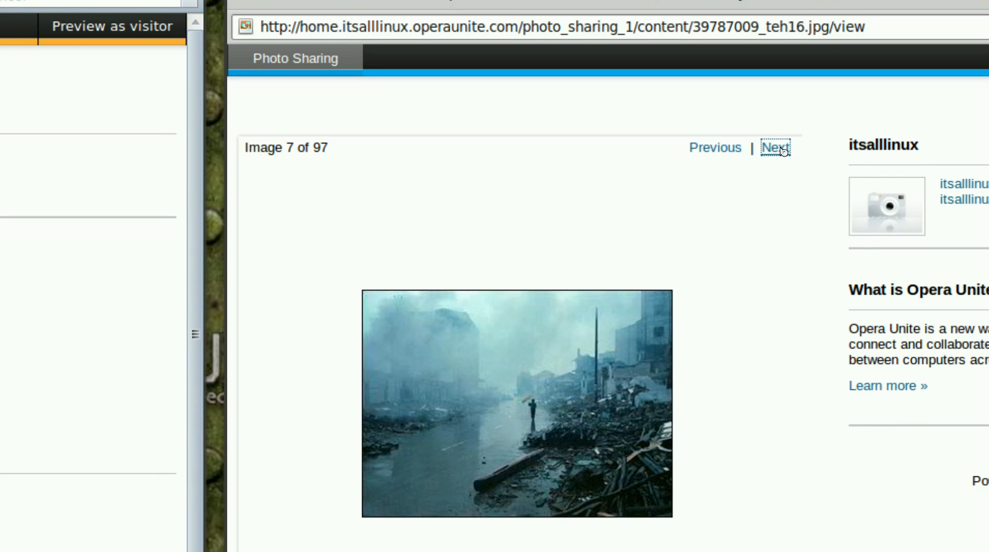
{"action": "left_click", "coordinate": [774, 147]}
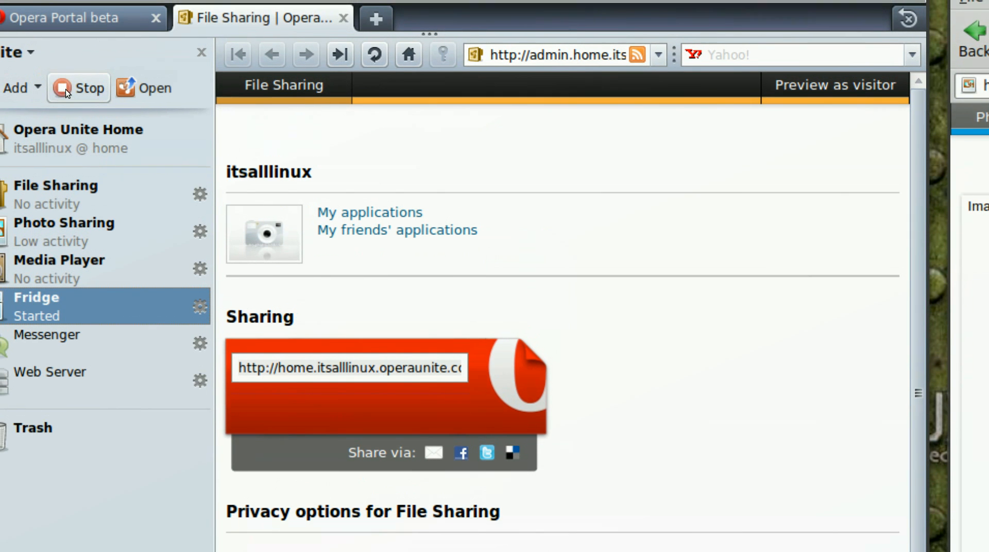
- Select the whole 'Link to your Fridge' address on Opera's Fridge page
{"action": "scroll", "scroll_direction": "down", "scroll_amount": 3}
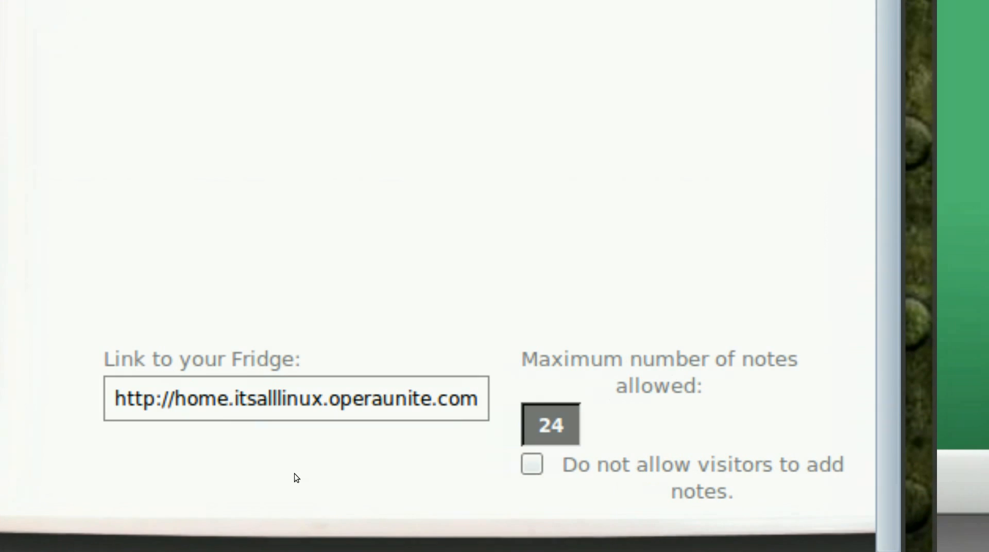
{"action": "triple_click", "coordinate": [293, 398]}
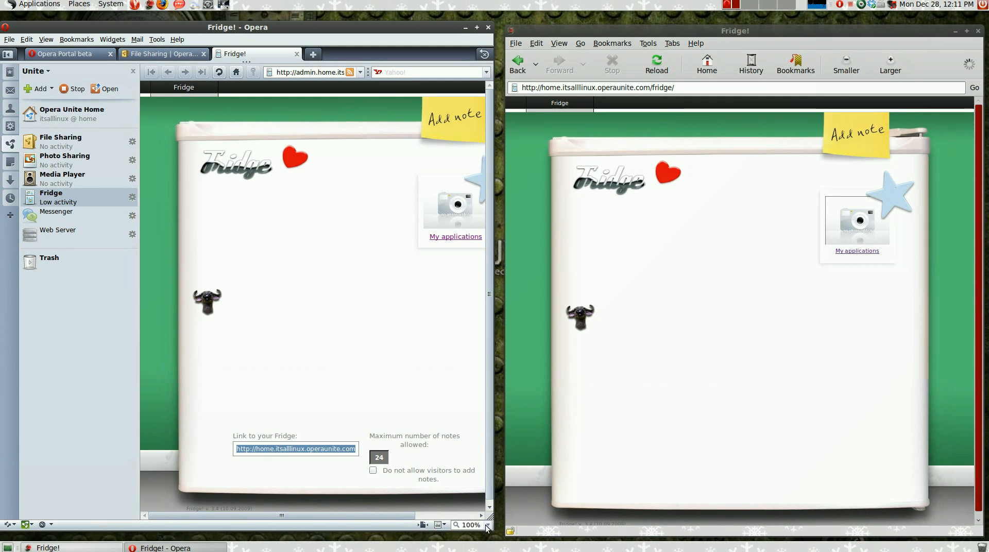
- Add a new note reading 'Happy Holidays' on the visitor's Fridge page
{"action": "left_click", "coordinate": [473, 524]}
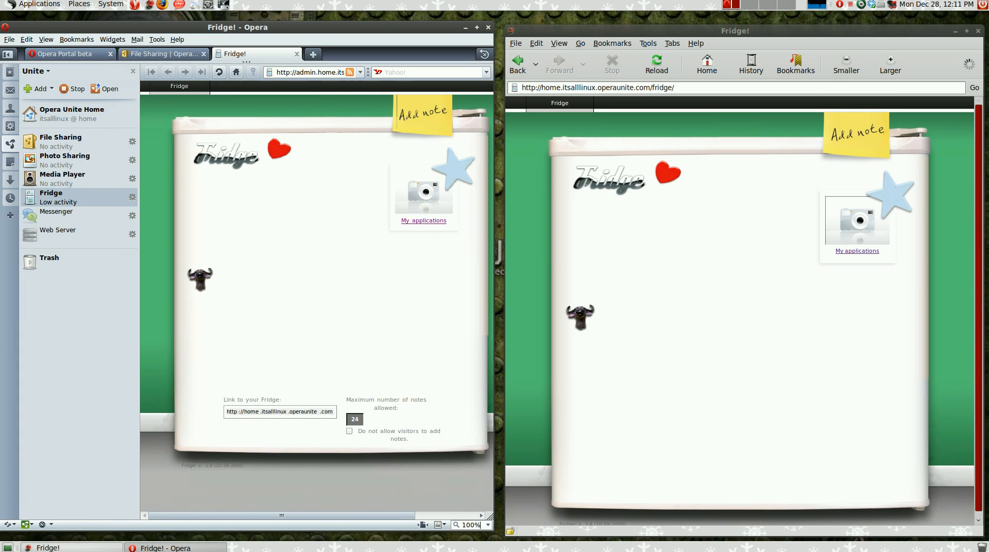
{"action": "left_click", "coordinate": [856, 133]}
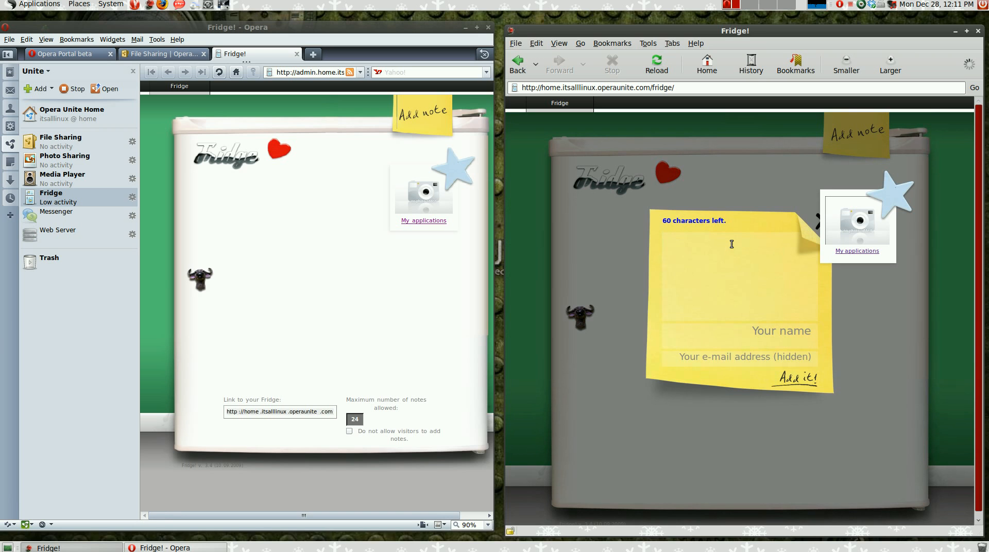
{"action": "type", "text": "H"}
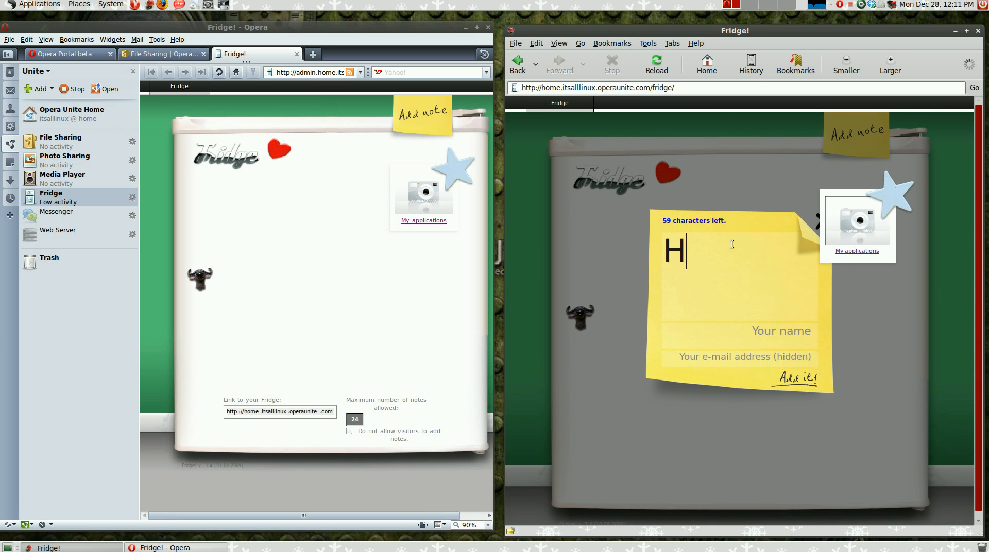
{"action": "type", "text": "appy"}
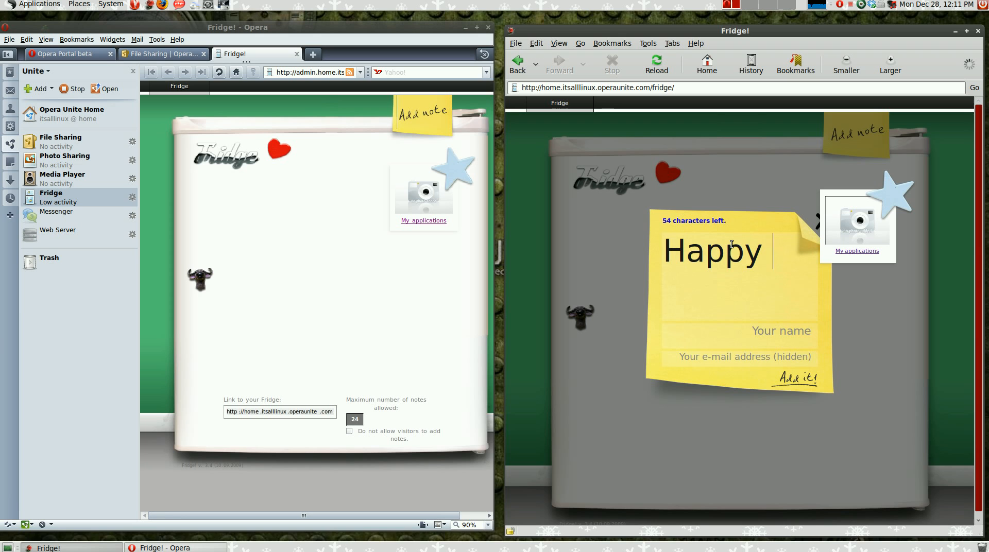
{"action": "type", "text": "H"}
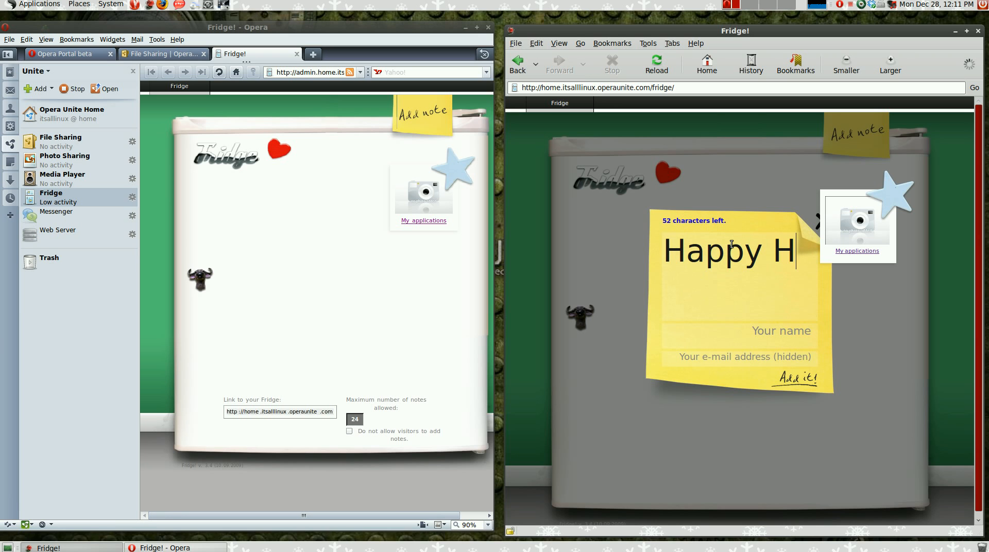
{"action": "type", "text": "oli"}
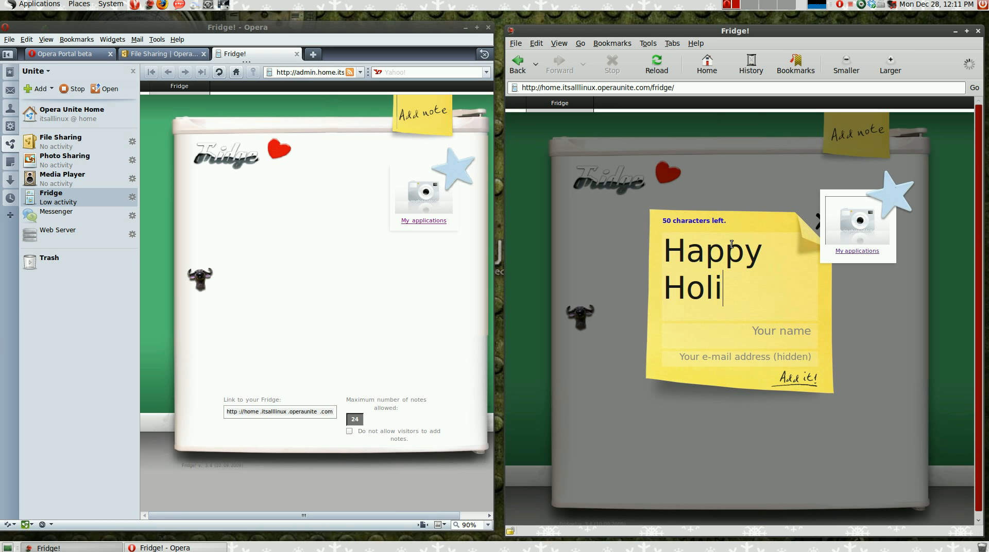
{"action": "type", "text": "days"}
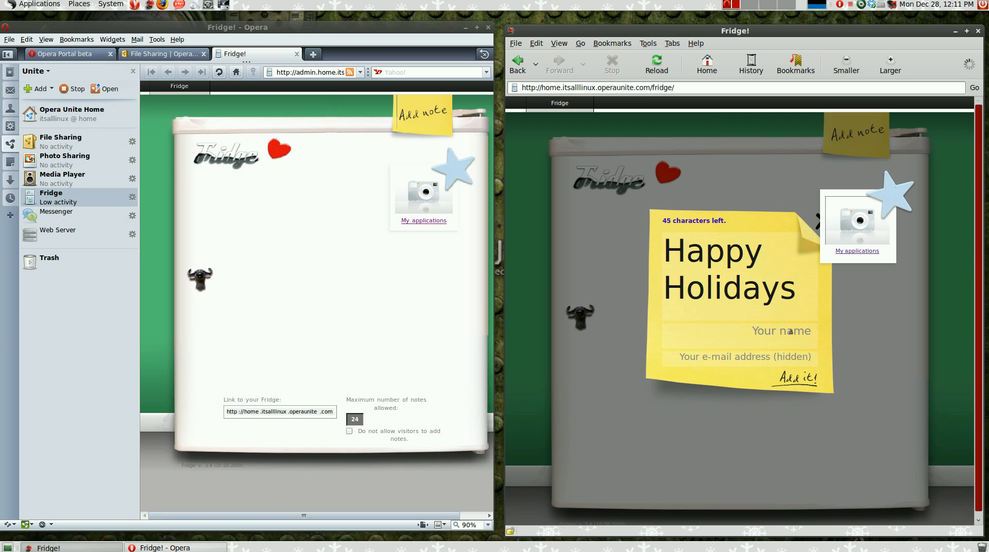
- Sign the note as Bob and post it onto the Fridge
{"action": "left_click", "coordinate": [782, 330]}
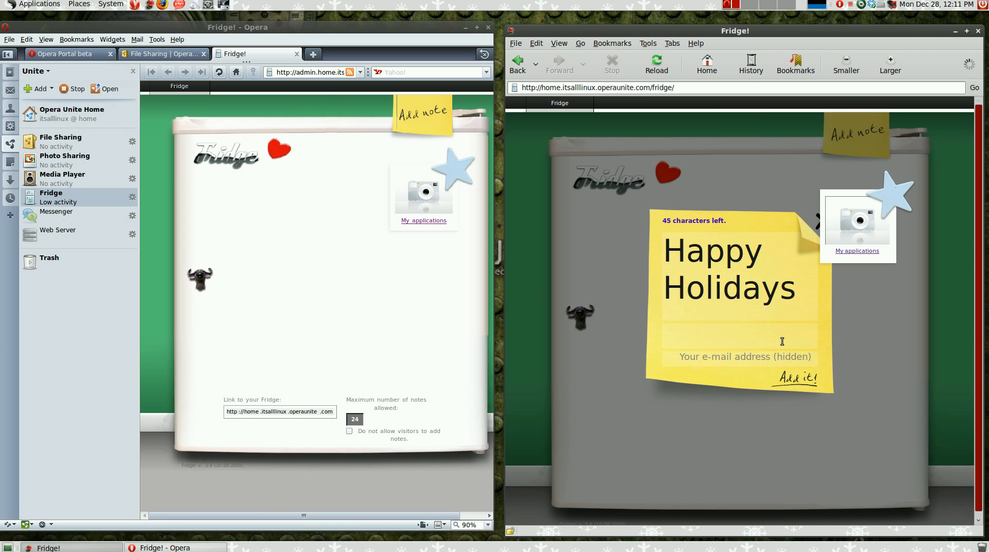
{"action": "type", "text": "Bob"}
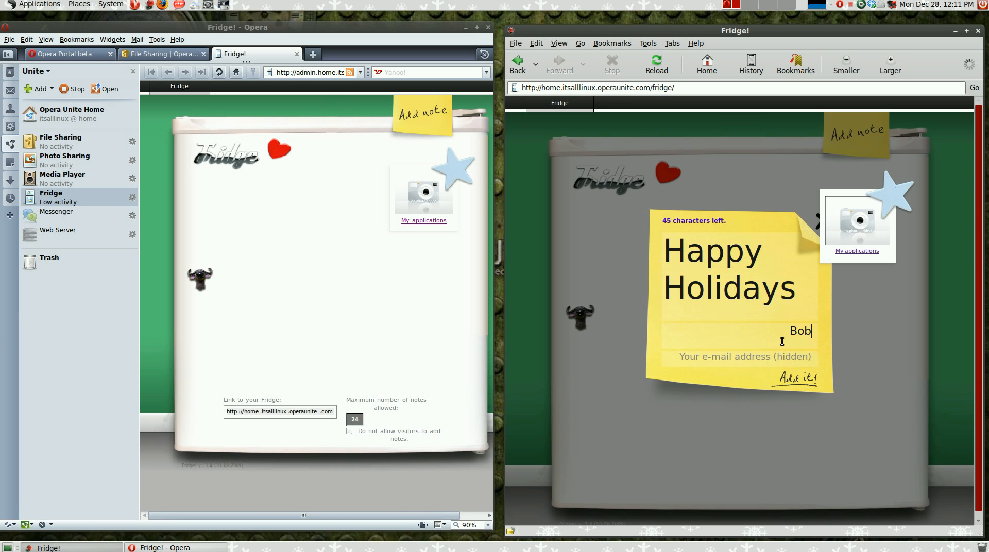
{"action": "mouse_move", "coordinate": [796, 379]}
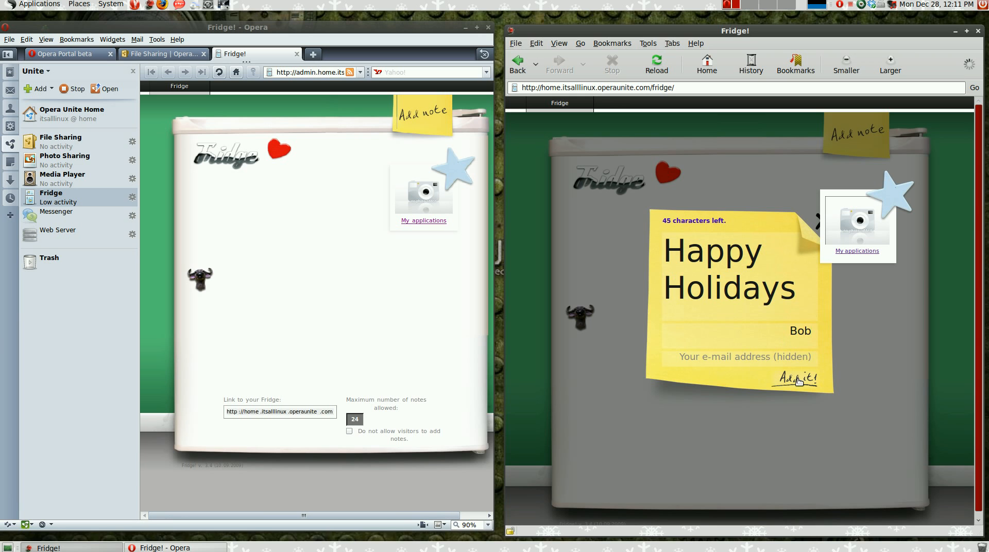
{"action": "left_click", "coordinate": [795, 379]}
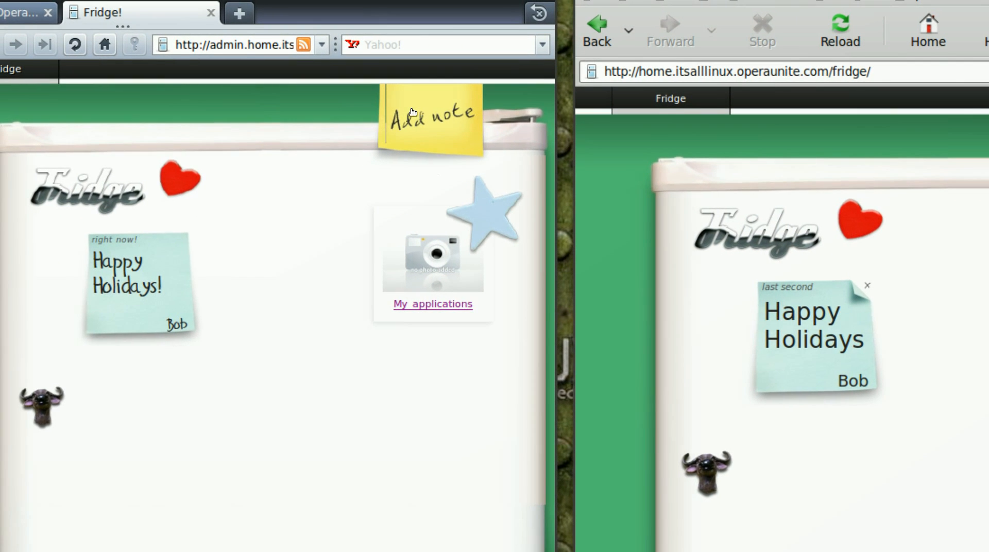
- Draft a note reading 'Hello' on Opera's Fridge and begin the sender's name 'chr'
{"action": "left_click", "coordinate": [432, 116]}
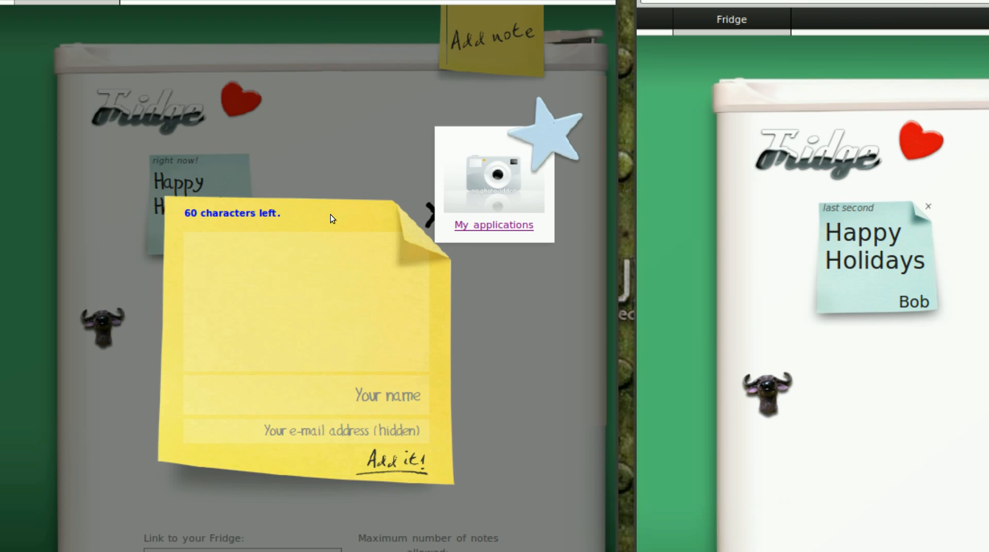
{"action": "type", "text": "He"}
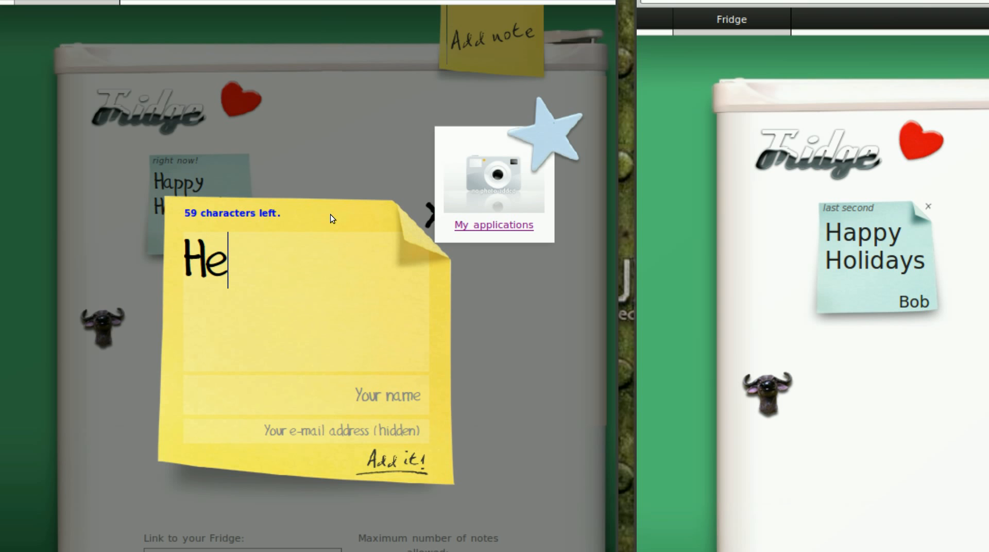
{"action": "type", "text": "loo"}
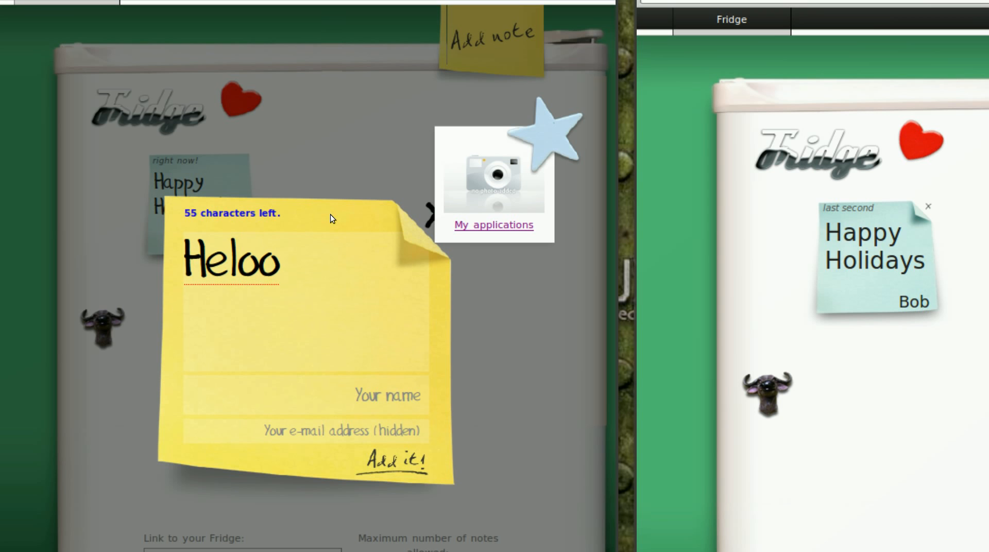
{"action": "type", "text": "l"}
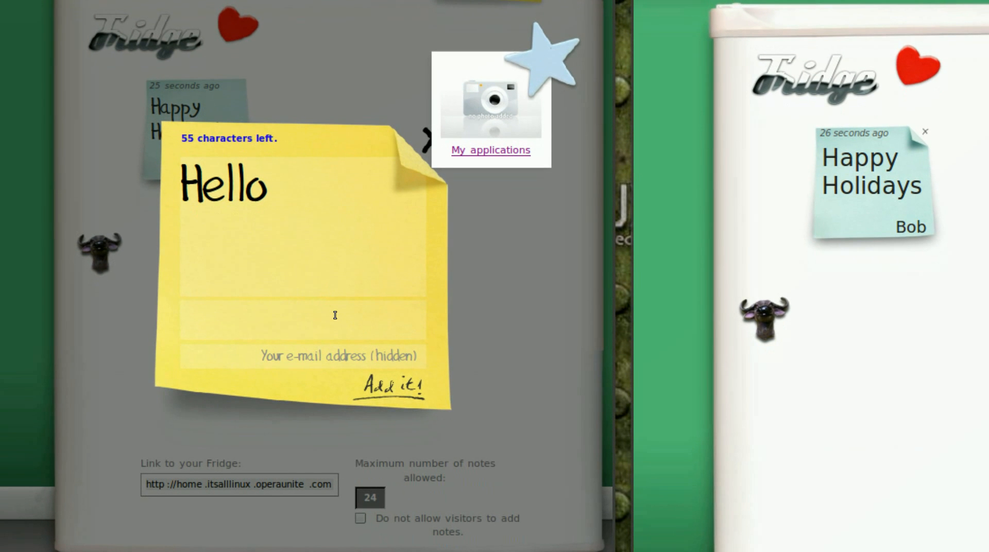
{"action": "type", "text": "chr"}
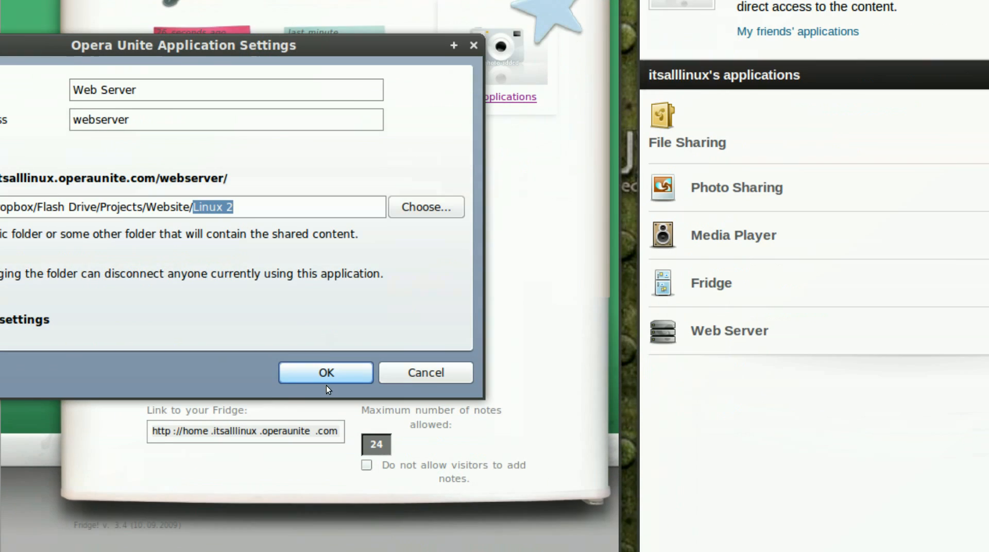
- Confirm the Web Server settings pointing at the Linux 2 website folder
{"action": "left_click", "coordinate": [326, 372]}
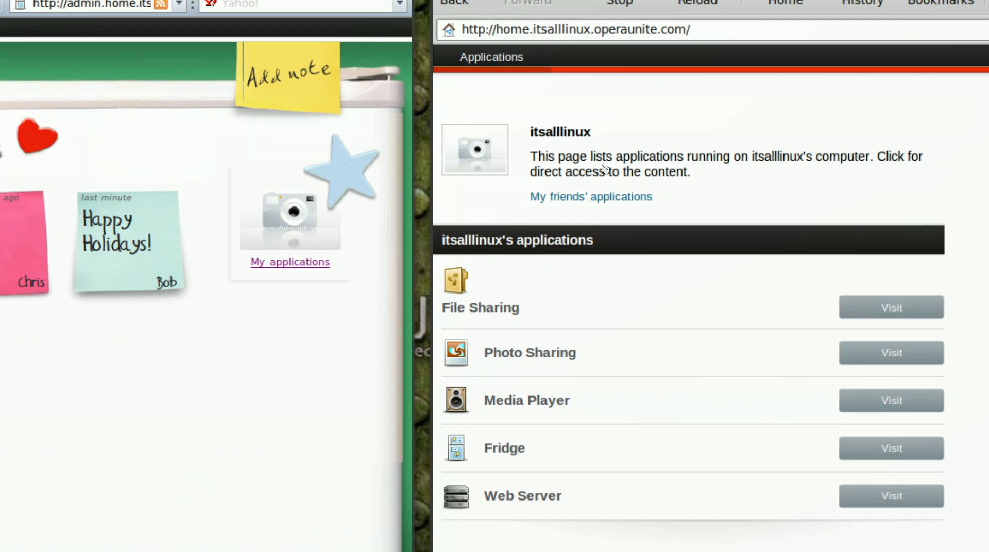
- Visit the It's All Linux site, stop the services, and reload to a 404 error
{"action": "left_click", "coordinate": [890, 496]}
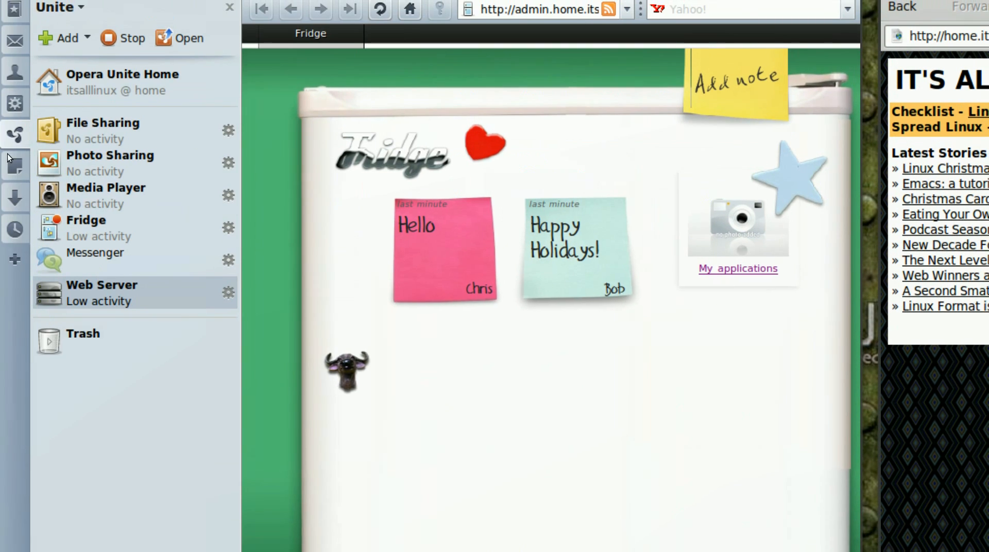
{"action": "left_click", "coordinate": [101, 131]}
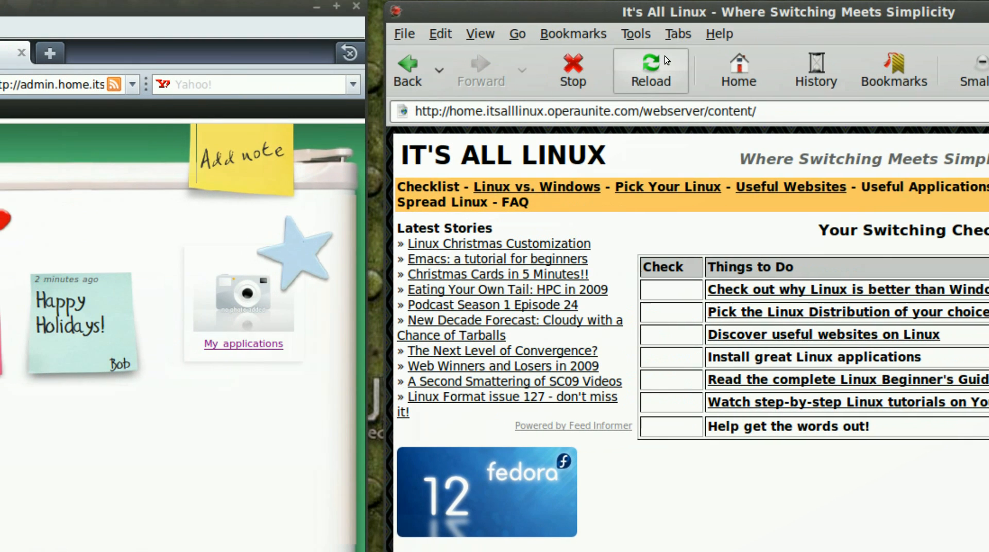
{"action": "left_click", "coordinate": [650, 69]}
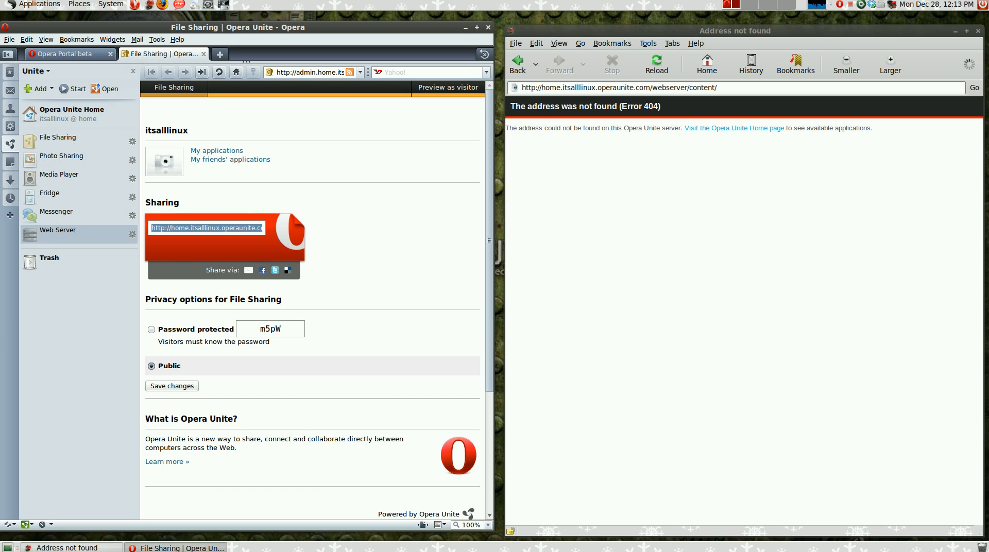
{"action": "mouse_move", "coordinate": [444, 251]}
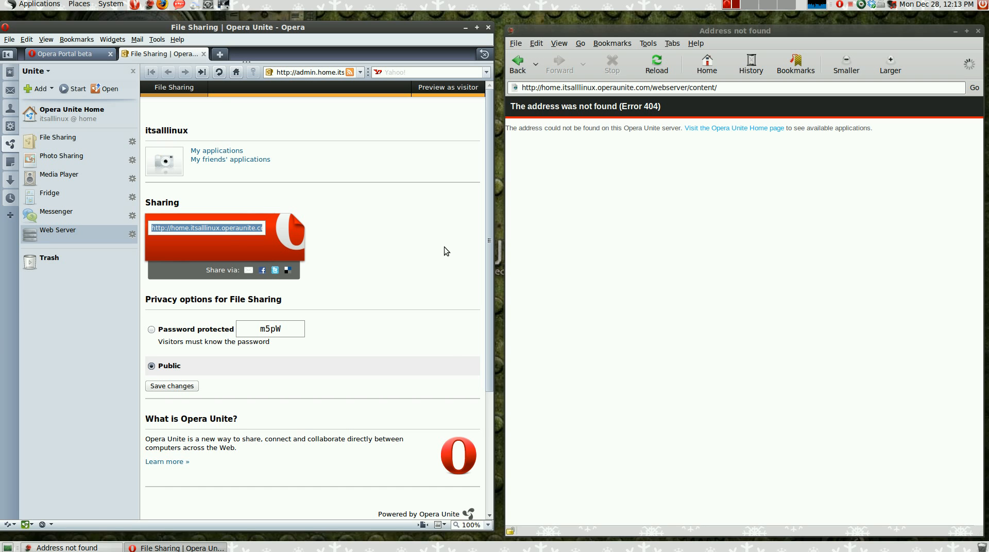
- Minimize the Opera window and close the visitor's browser, leaving the Linux Mint desktop empty
{"action": "scroll", "scroll_direction": "down", "scroll_amount": 3}
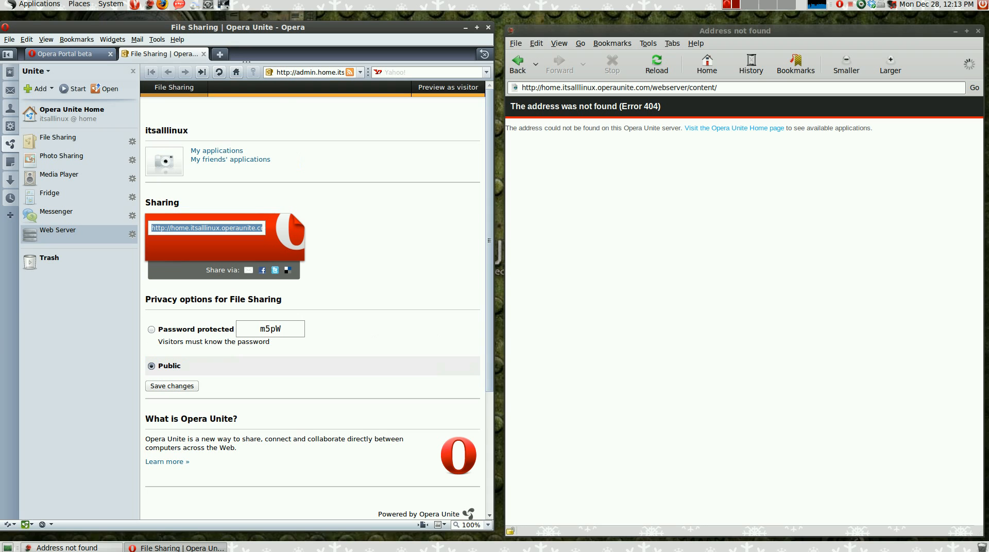
{"action": "left_click", "coordinate": [58, 137]}
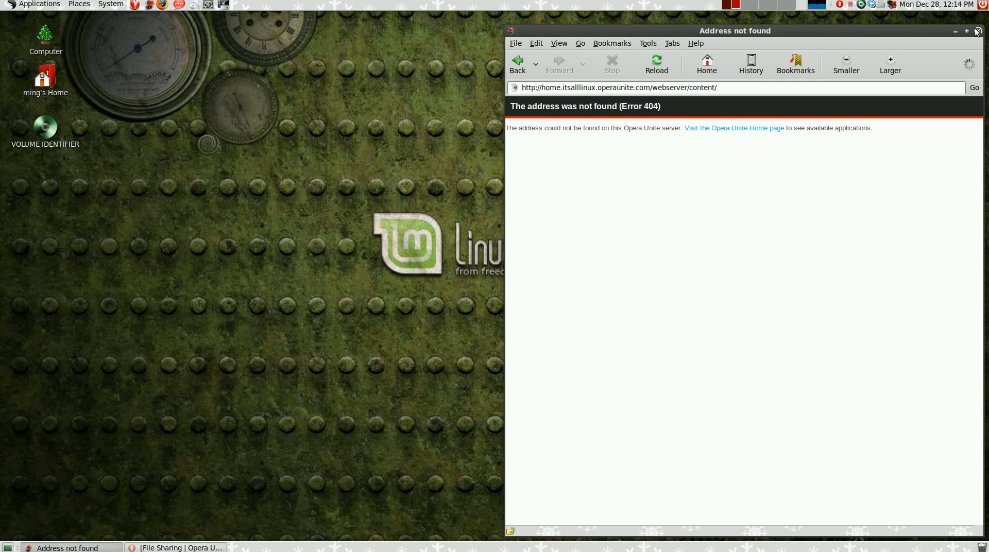
{"action": "left_click", "coordinate": [975, 30]}
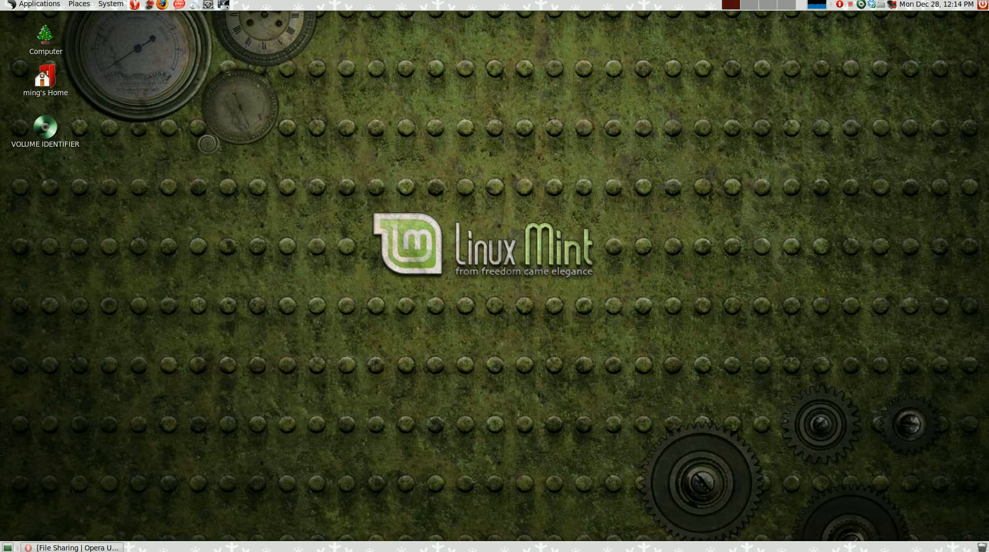